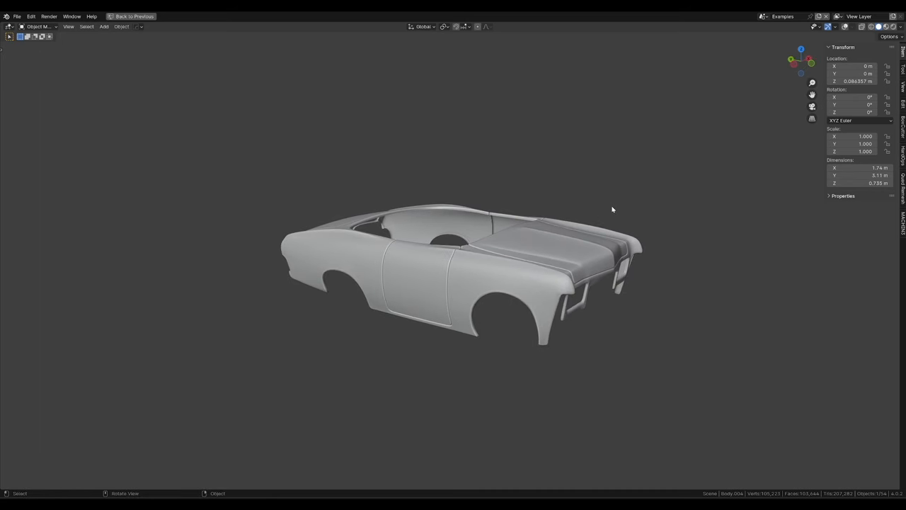
- Leave the car body example for a new scene with a subdivided plane
click(132, 16)
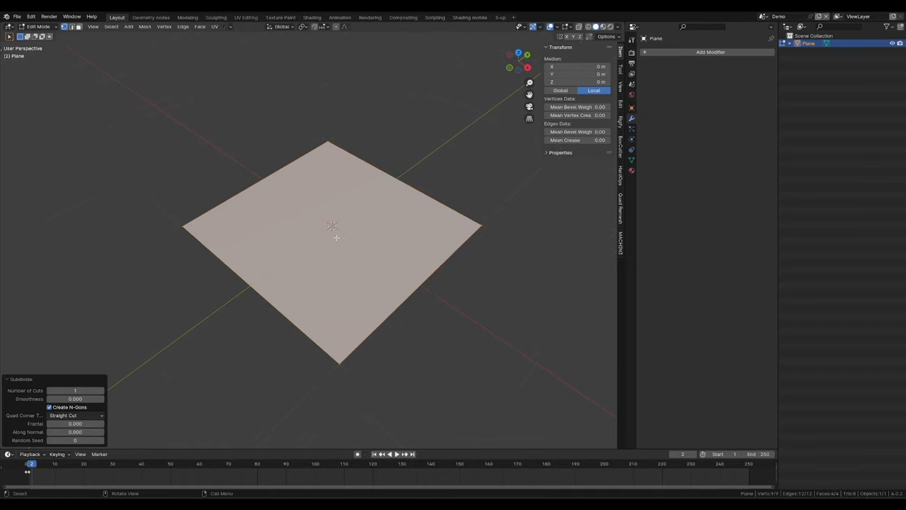
- Subdivide the plane into a fine grid and trace an L-shaped edge outline
drag(75, 390, 81, 390)
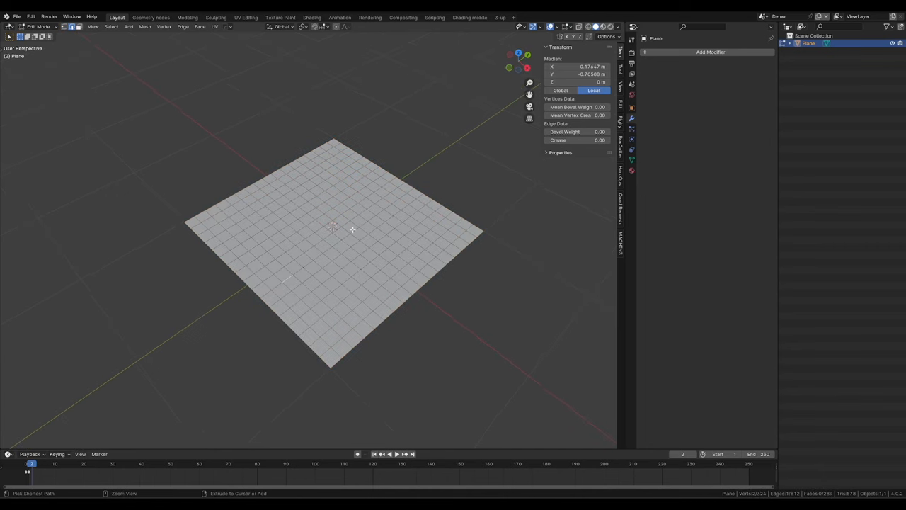
click(327, 240)
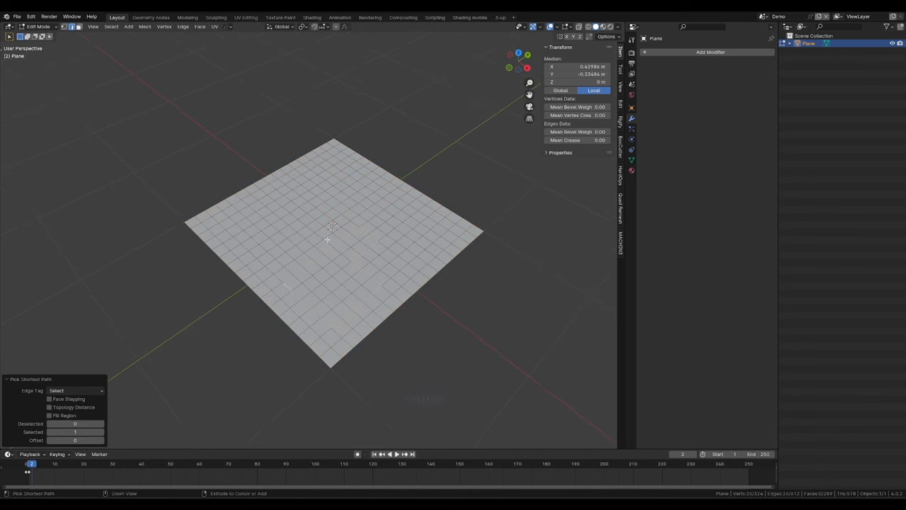
key(e)
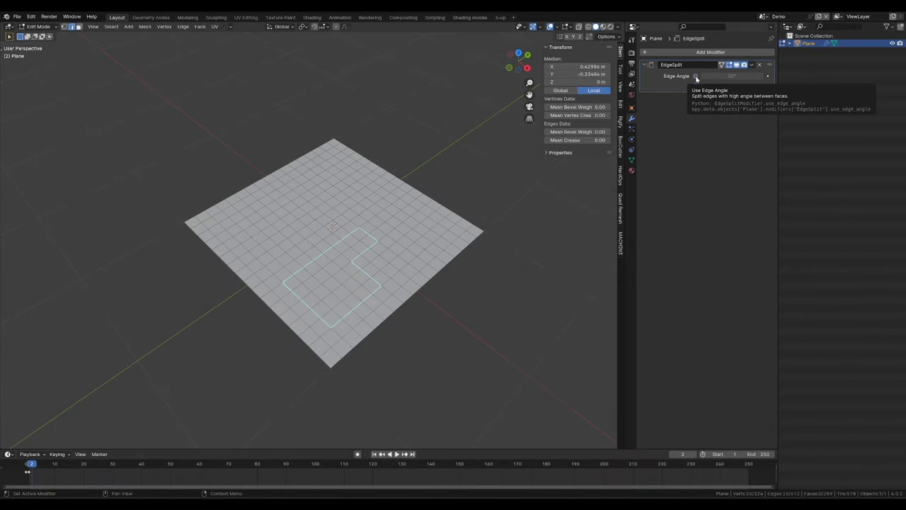
- Add a Solidify modifier: thickness 0.031 m, offset -1, Only Rim enabled
click(710, 52)
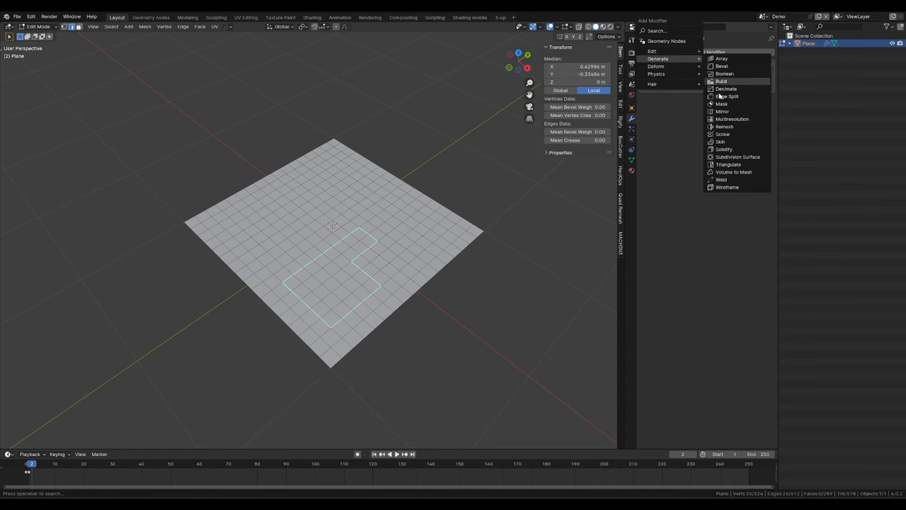
click(724, 149)
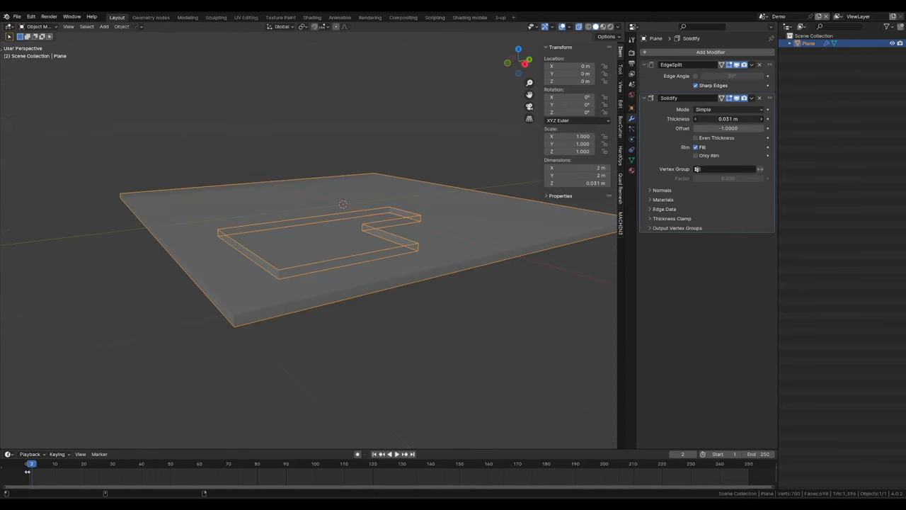
click(696, 155)
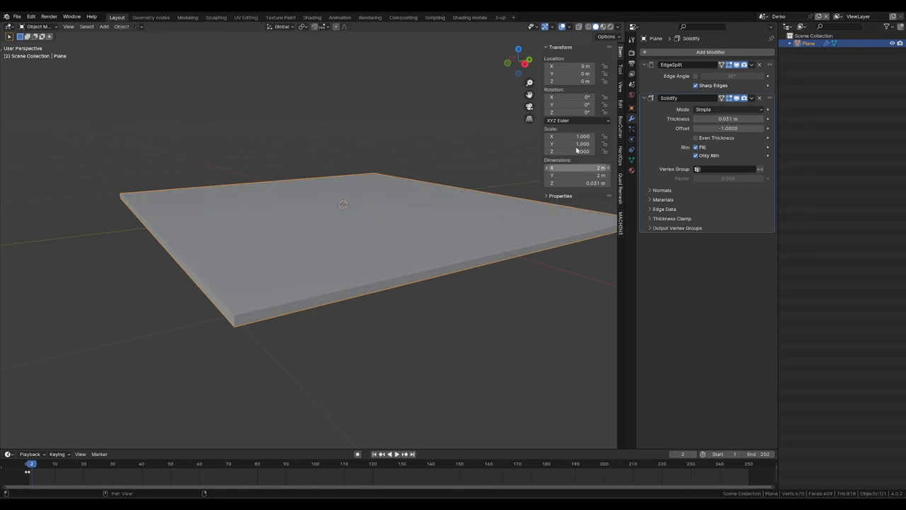
- Add a 0.009 m, 3-segment Bevel modifier with smooth shading, then re-enter Edit Mode
click(710, 52)
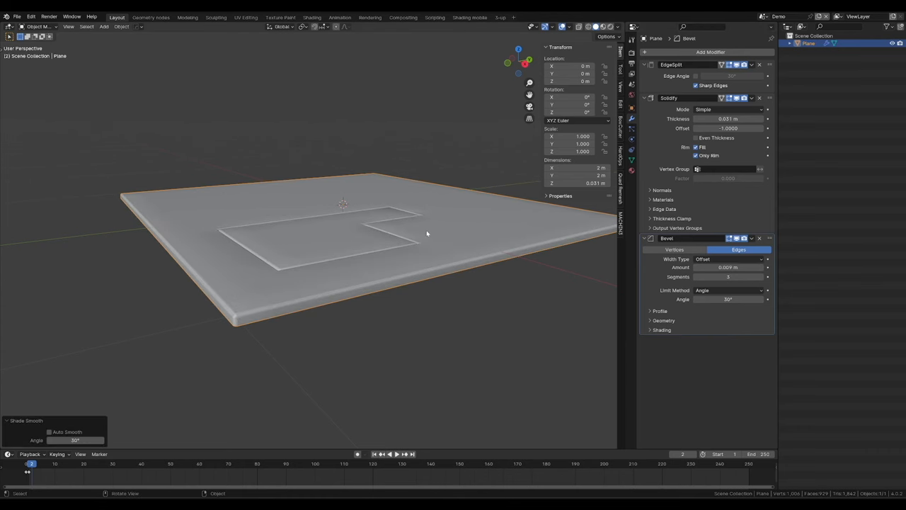
key(Tab)
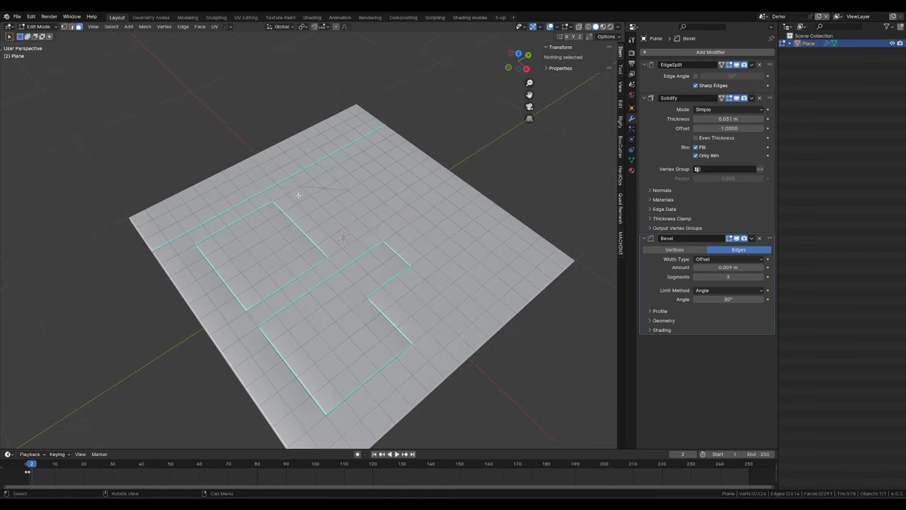
- Select rectangle, clipped-corner and circle outlines, mark them sharp, and exit Edit Mode
click(315, 195)
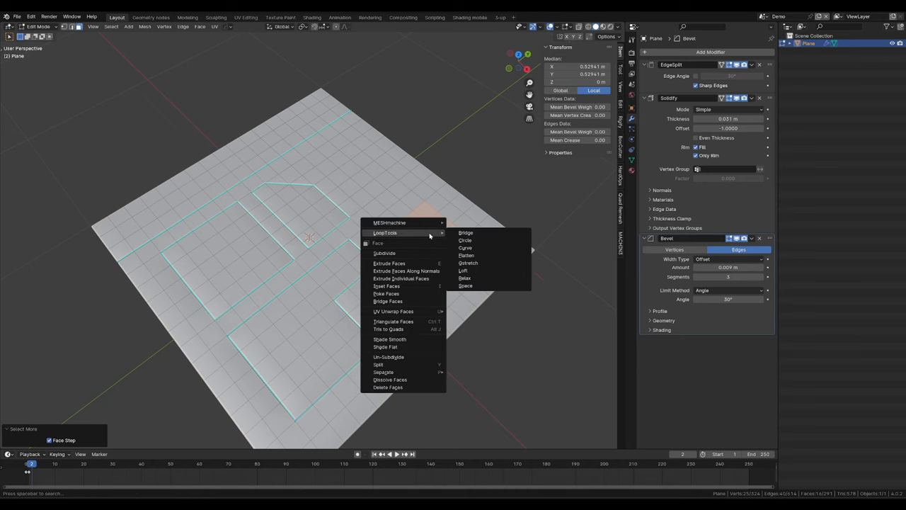
mouse_move(470, 241)
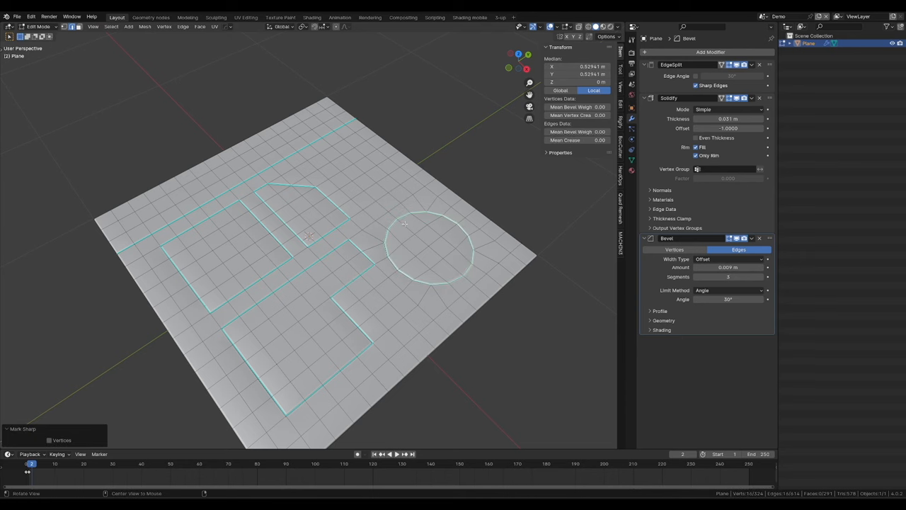
key(Tab)
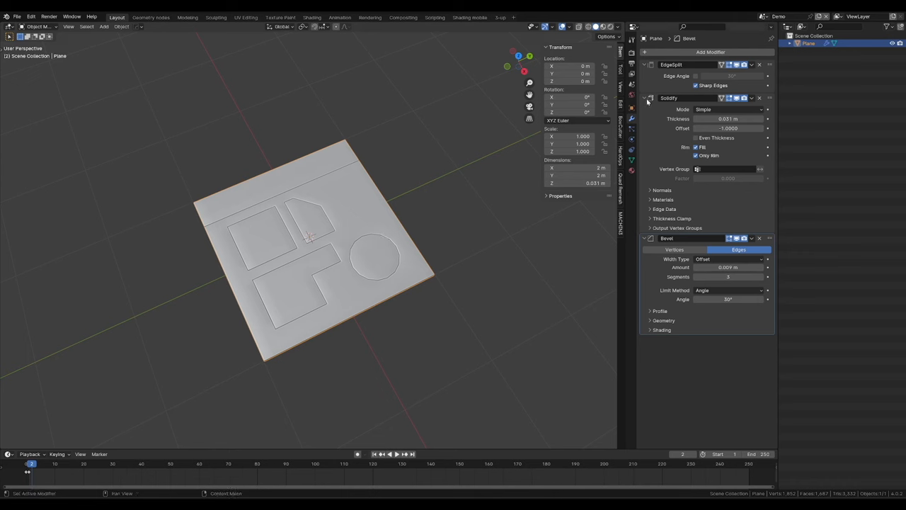
- Add a Subdivision Surface modifier placed directly below Edge Split
click(710, 52)
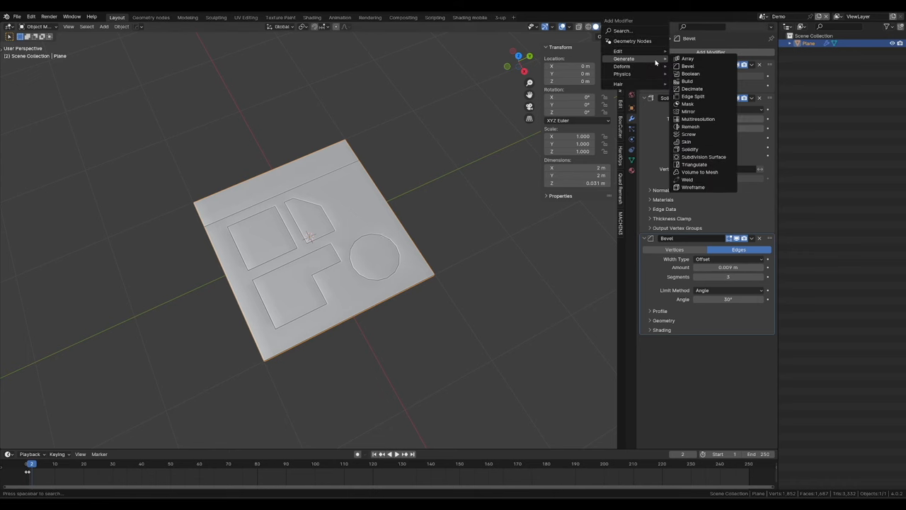
click(703, 156)
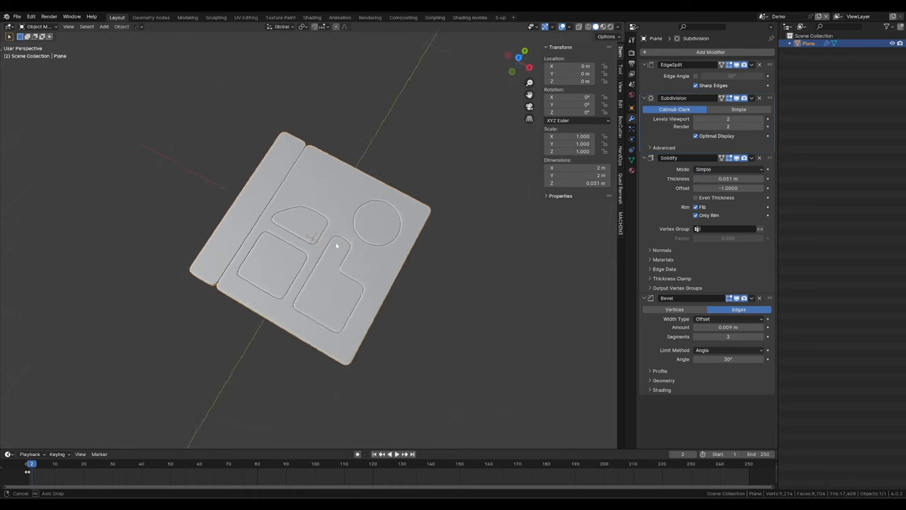
key(Tab)
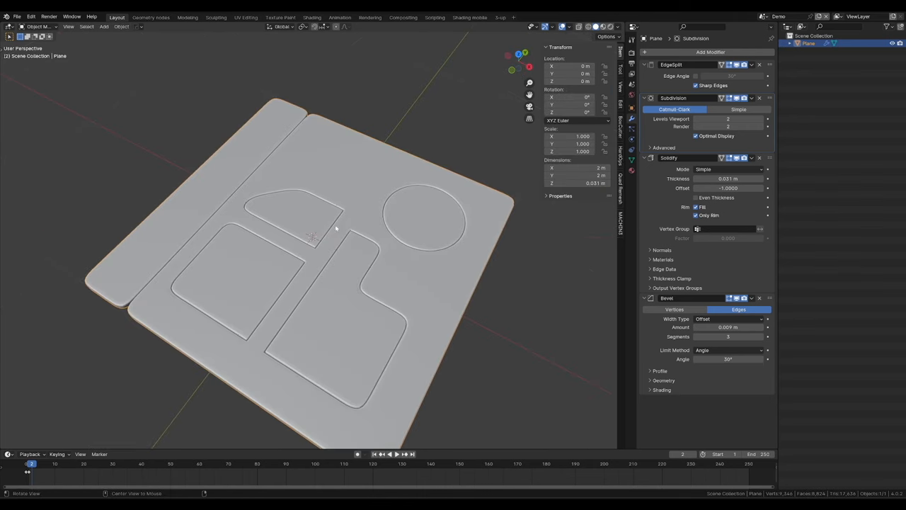
- Bend the grooved plate into a curved, saddle-like panel
key(Tab)
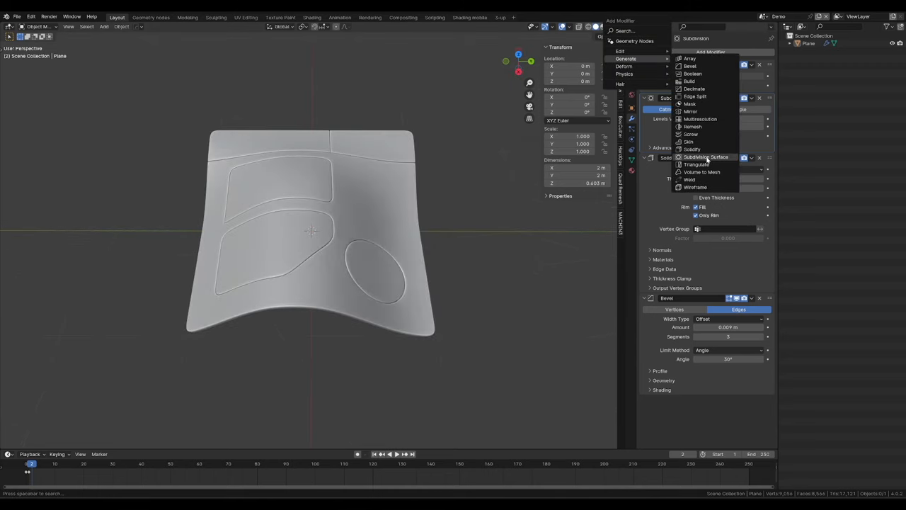
- Add a level-1 Subdivision Surface and separate the panel faces into their own object
click(707, 157)
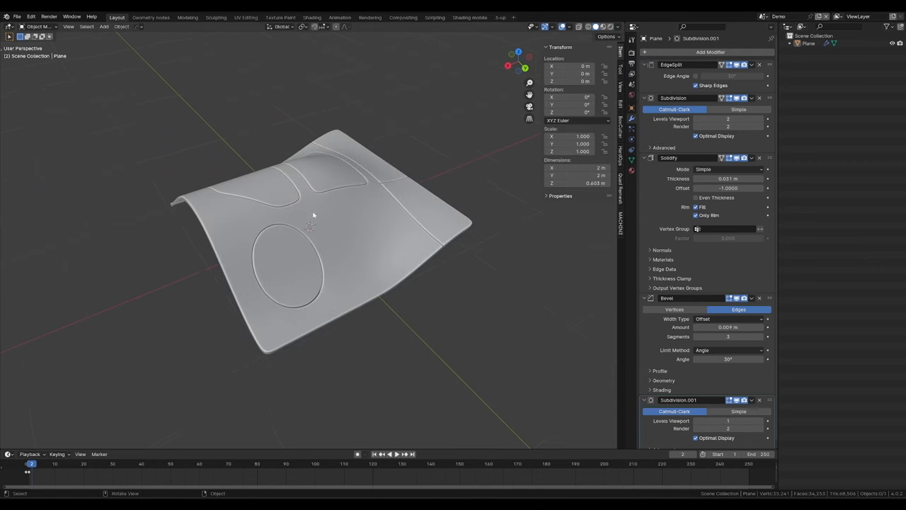
mouse_move(304, 210)
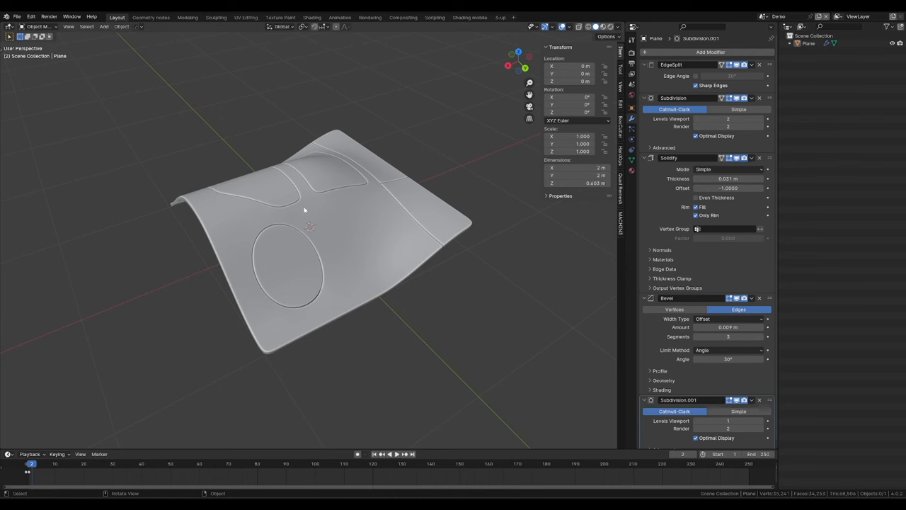
key(Tab)
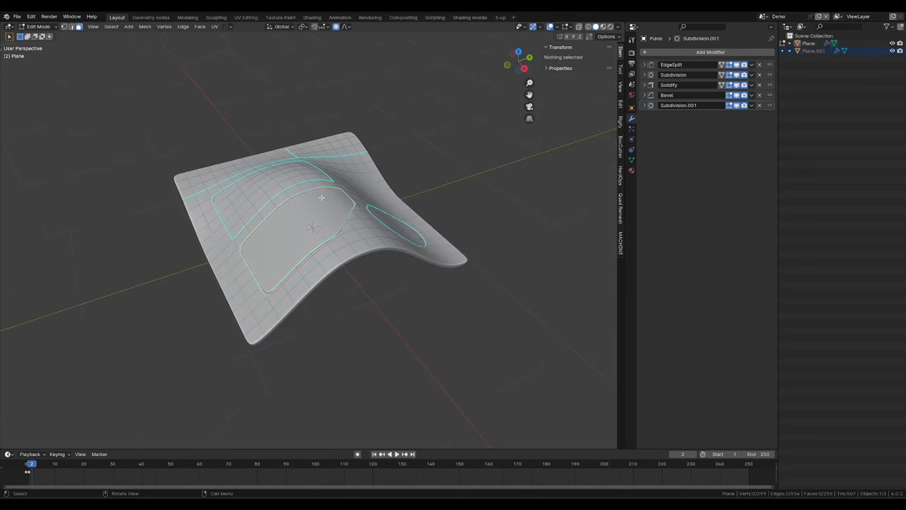
- Edit Plane.001 and push its panel outward with Alt+S shrink/fatten
key(Tab)
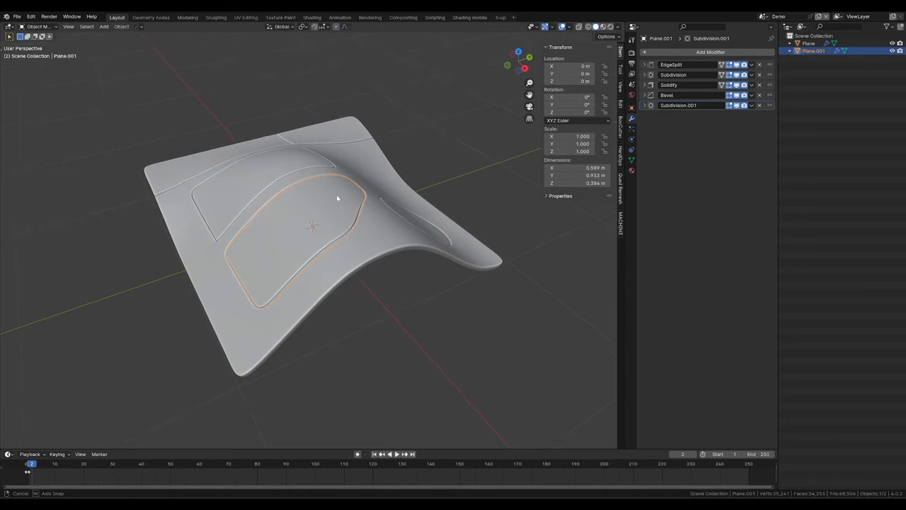
key(Tab)
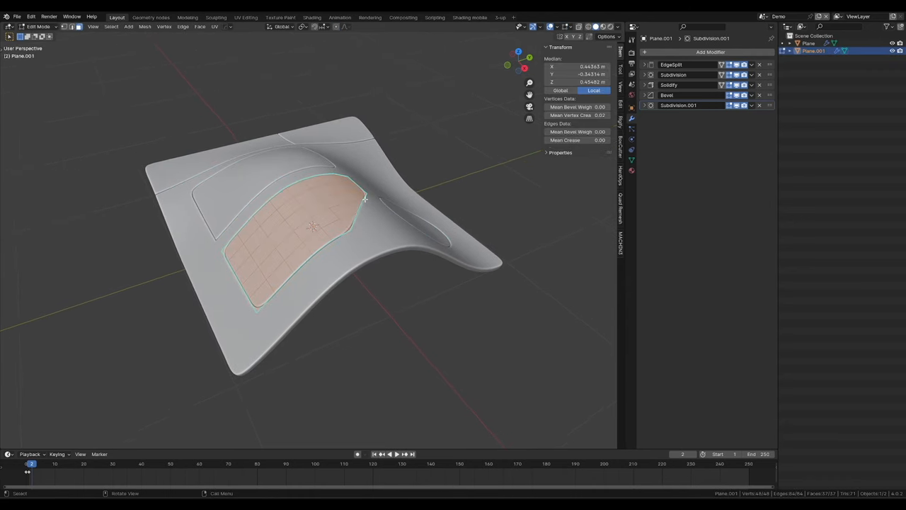
key(alt+s)
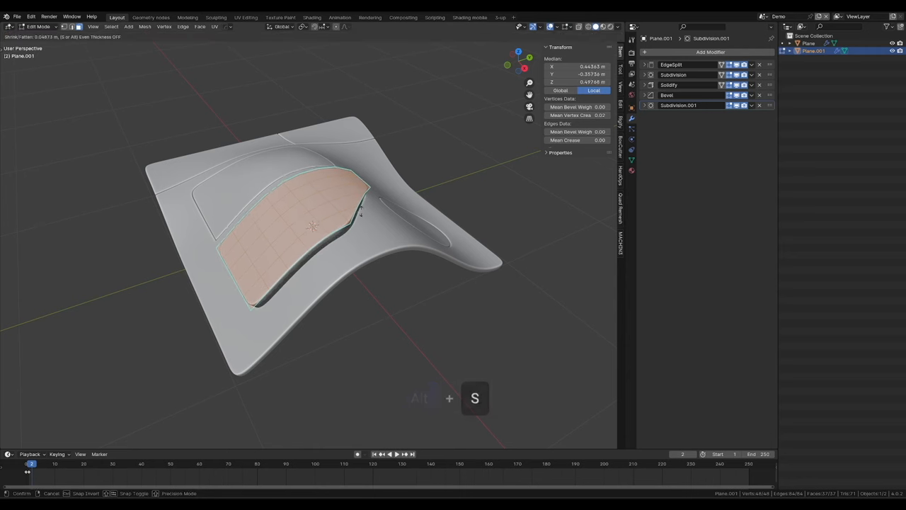
mouse_move(372, 271)
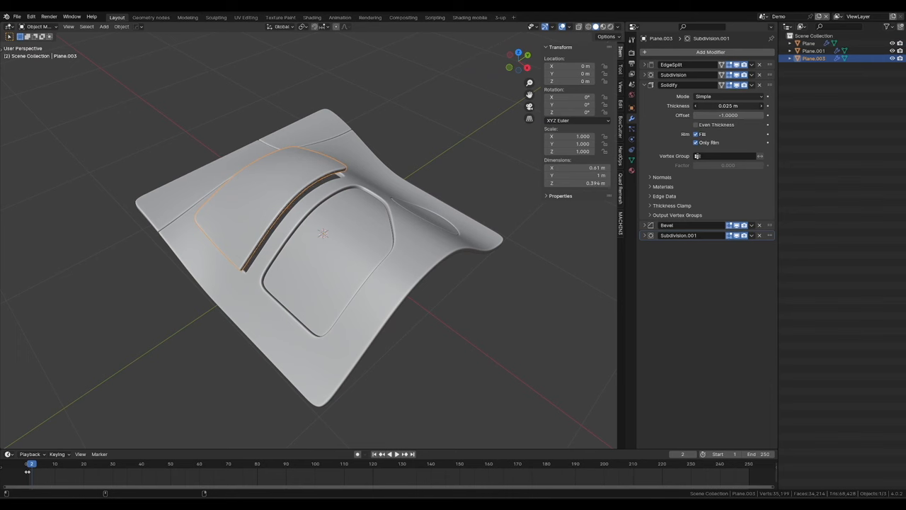
- Adjust Plane.003's panel and set its Solidify thickness to 0.105 m
key(Tab)
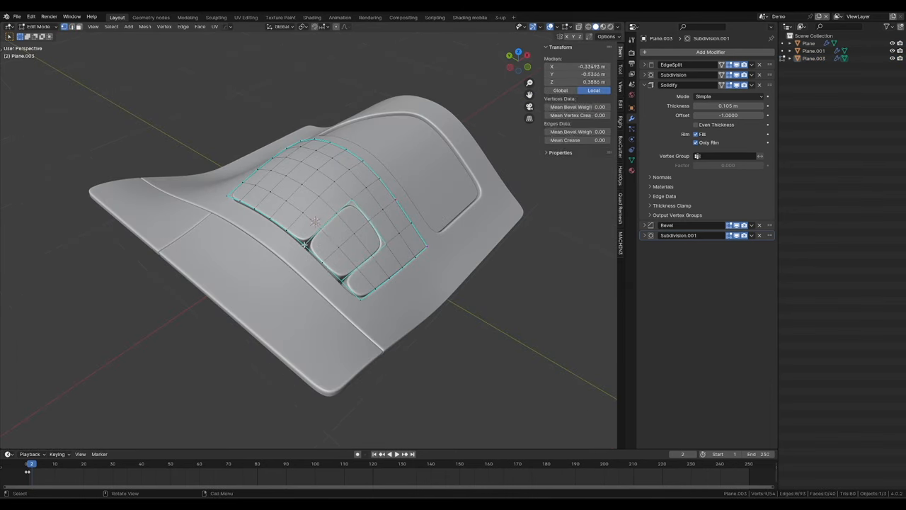
key(Tab)
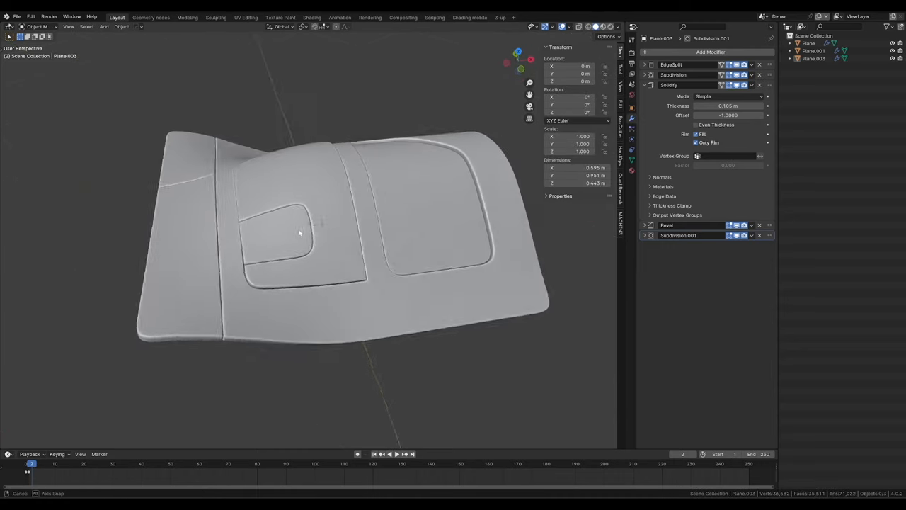